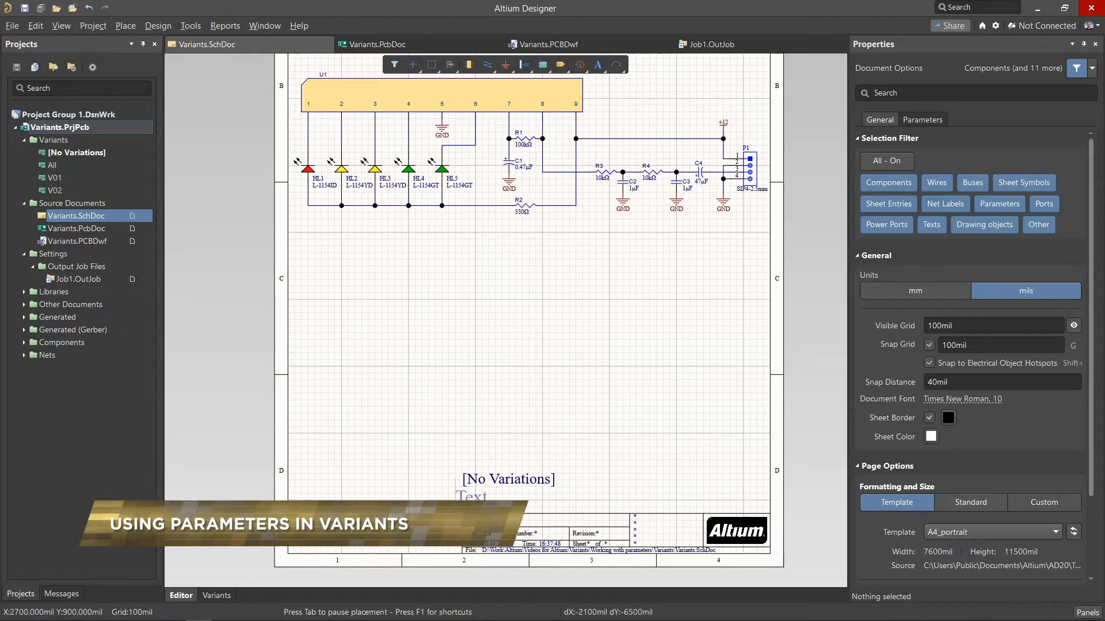
- Bind the placeholder text under the variant name to =CurrentDate (02.11.2020) and compare it with the Draftsman title block
left_click(478, 496)
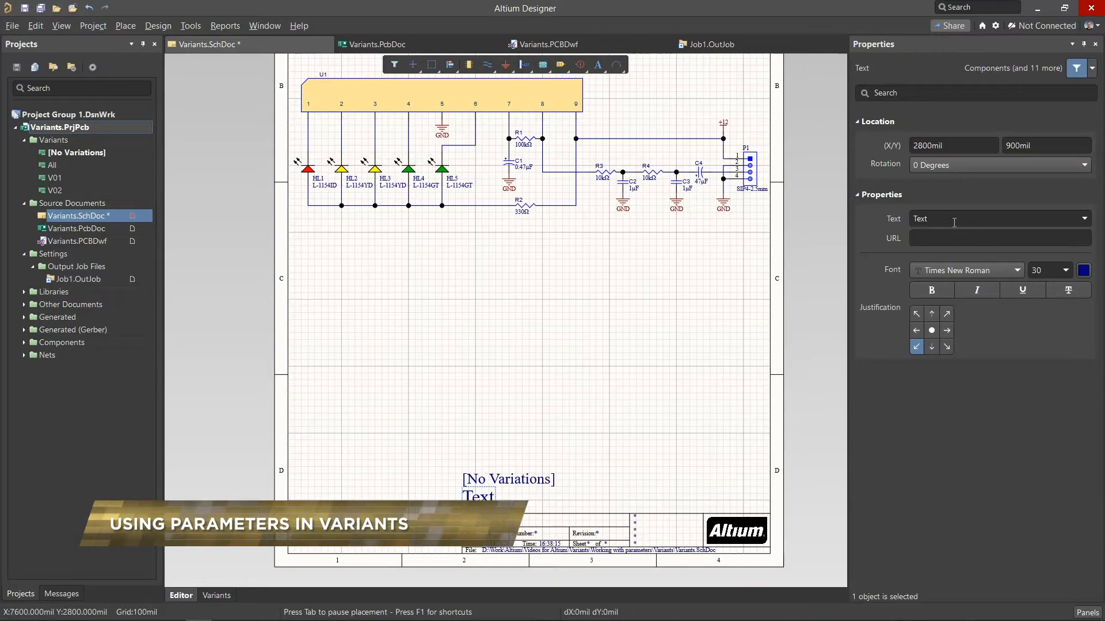
type("=Address1")
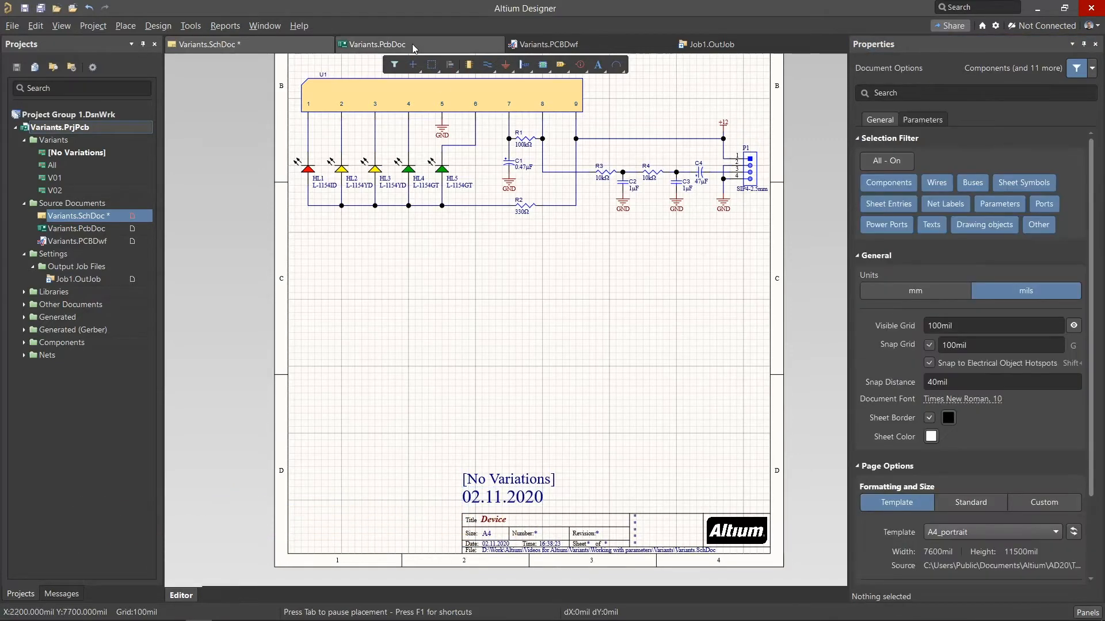
left_click(550, 43)
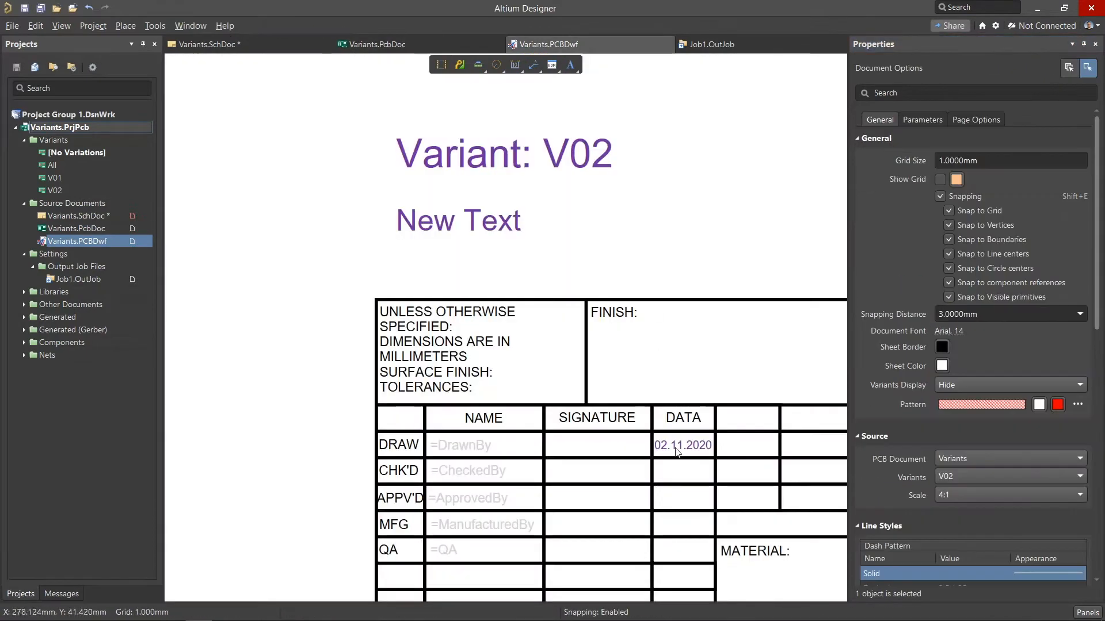
left_click(206, 44)
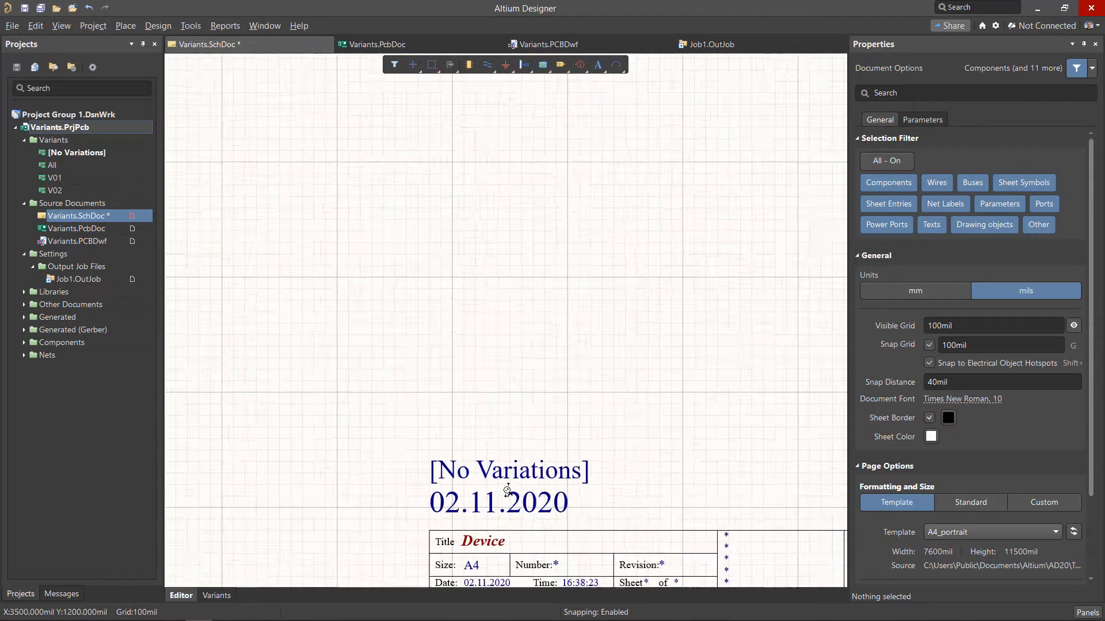
left_click(509, 469)
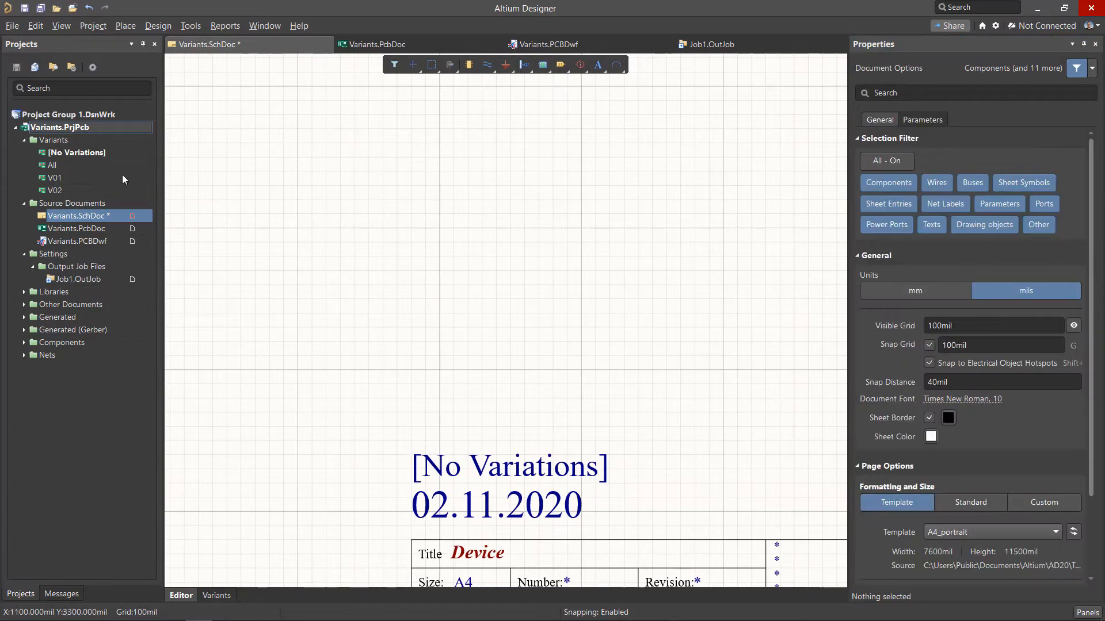
- Make V01 the current variant and check the variant text on the PCB and Draftsman drawing
left_click(52, 165)
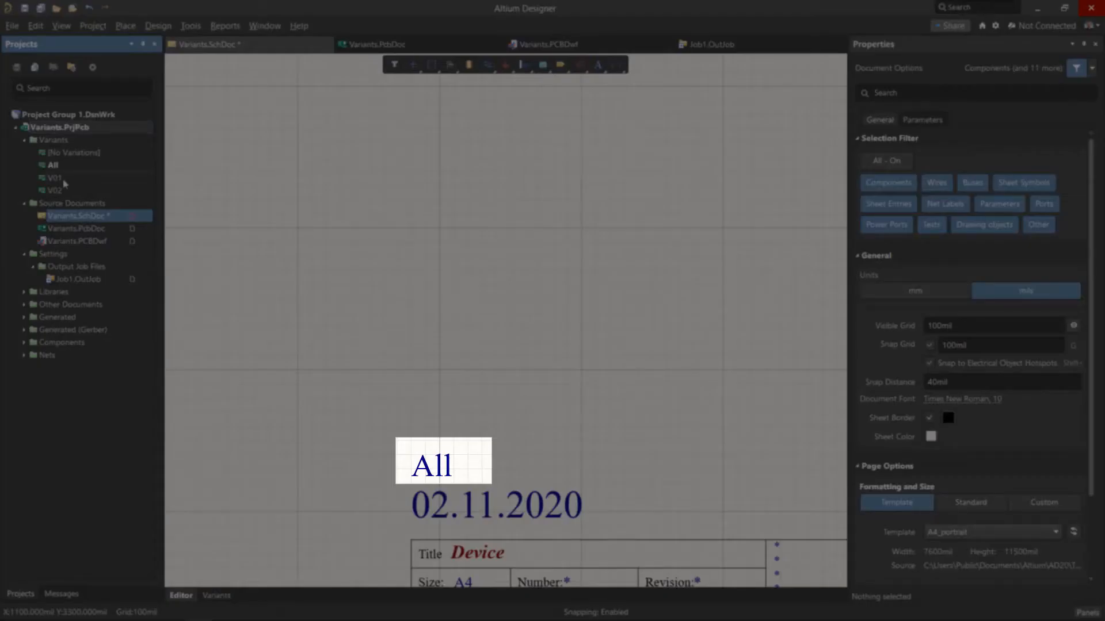
left_click(54, 177)
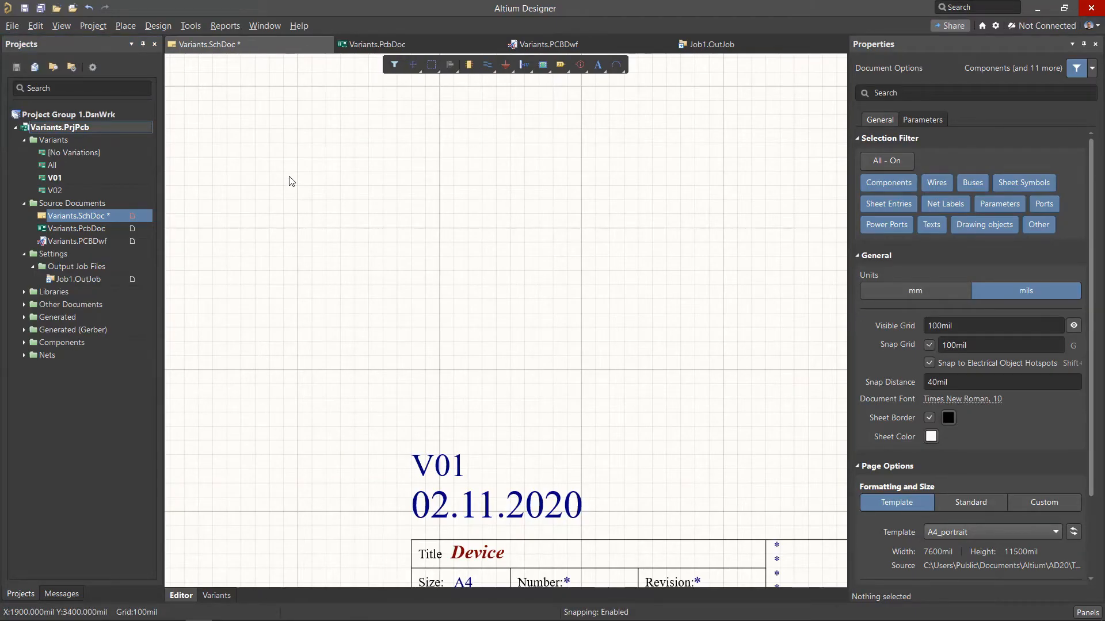
left_click(376, 44)
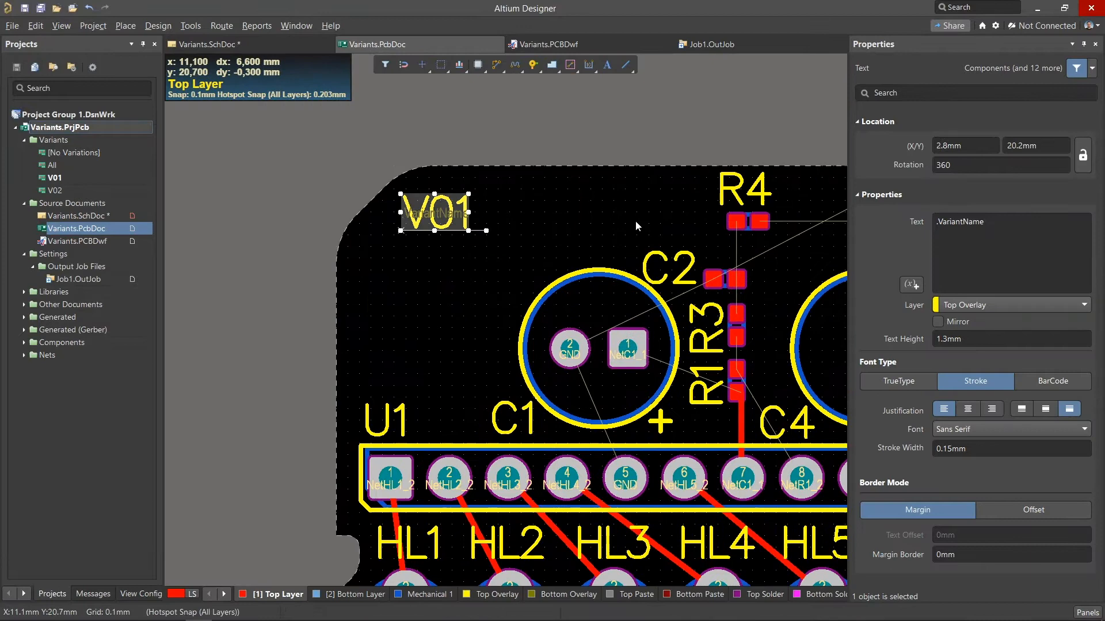
left_click(547, 44)
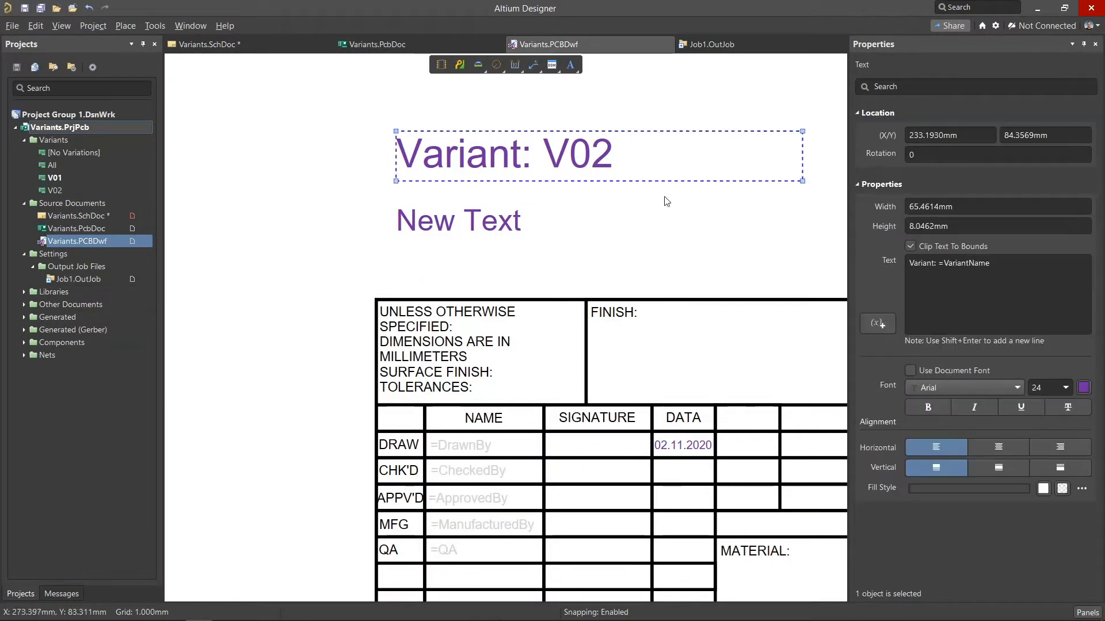
- Set the Draftsman sheet's Source Variant to V01 so its heading reads V01
left_click(986, 262)
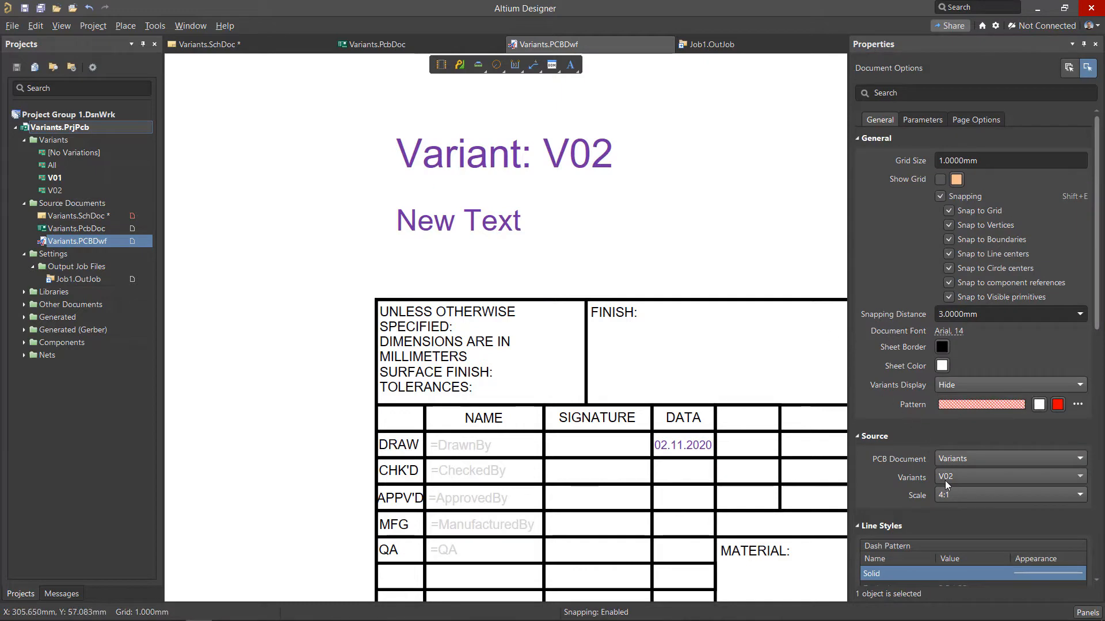
left_click(1008, 477)
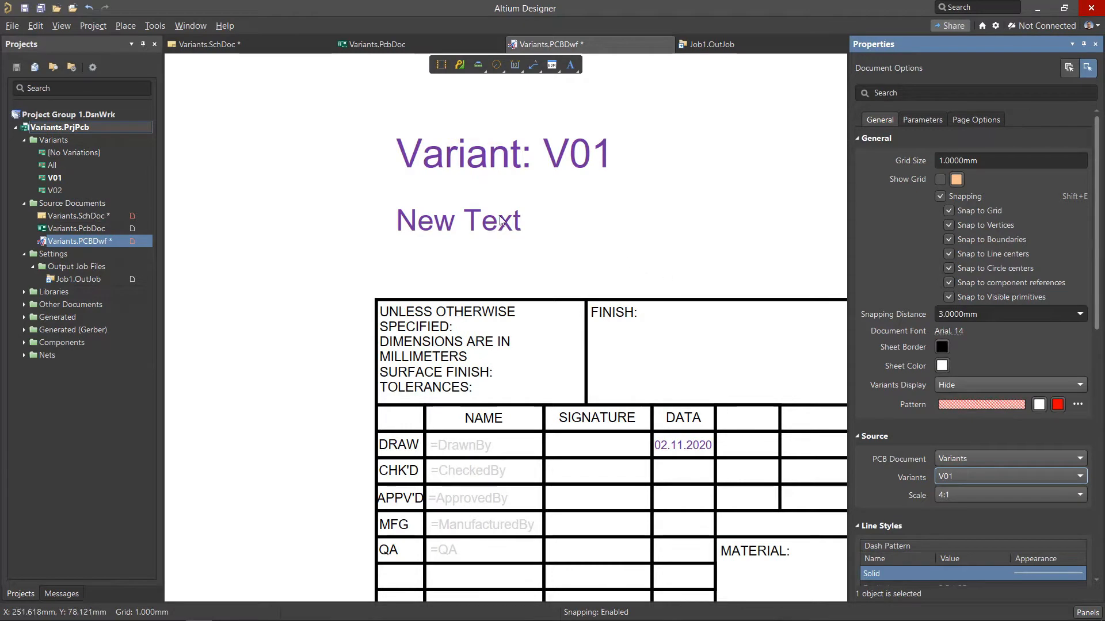
left_click(204, 43)
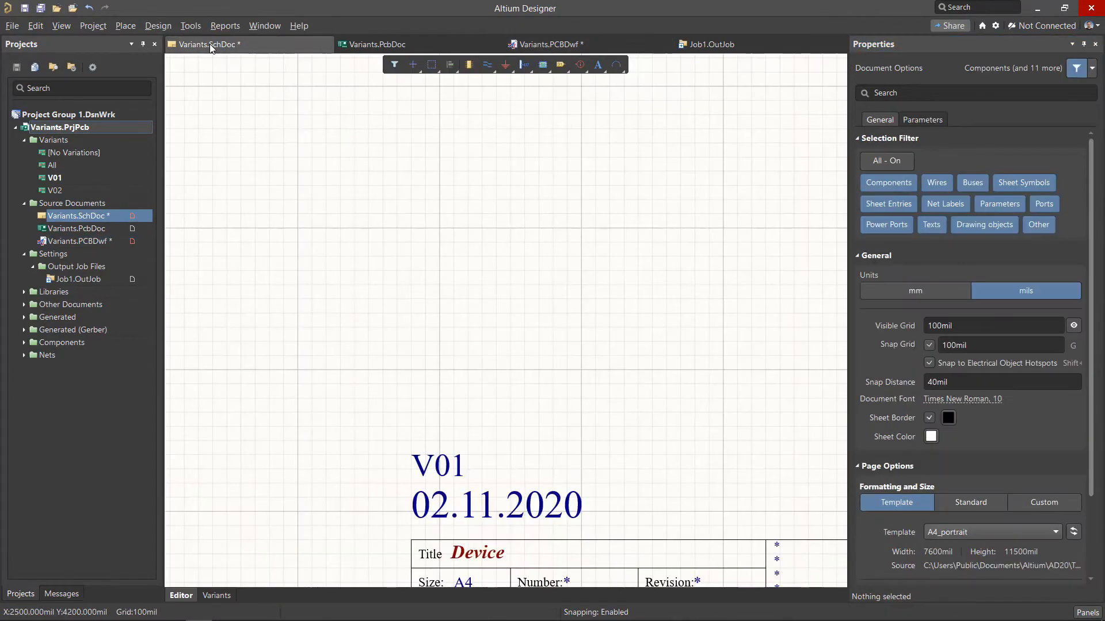
- In Variant Management add a Type parameter TH-LED to V01 and SMD-LED to V02
left_click(92, 25)
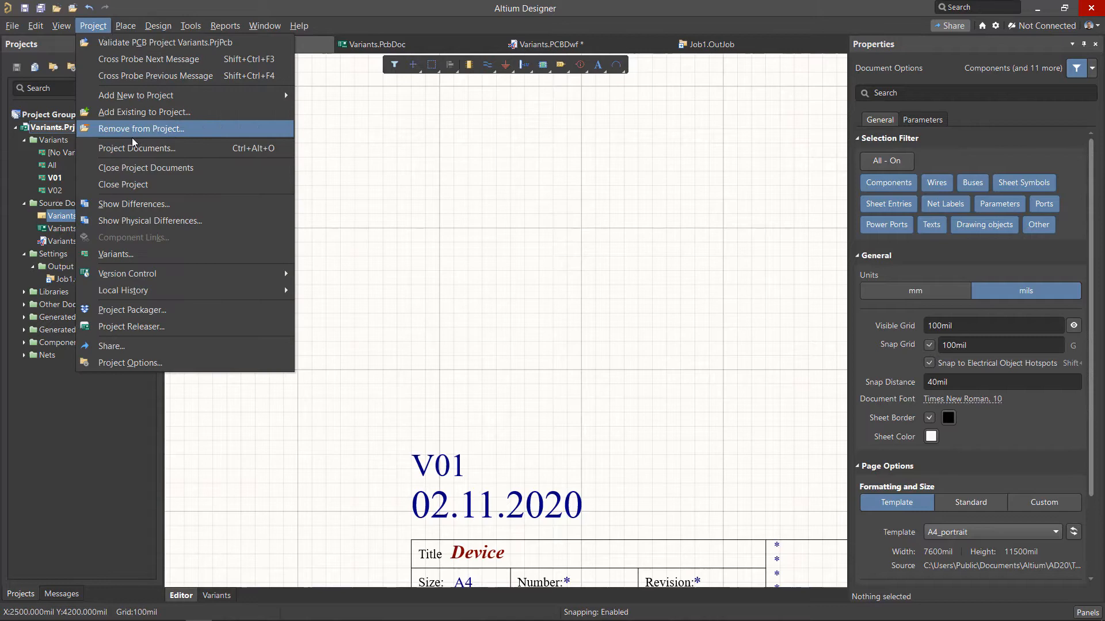
left_click(117, 254)
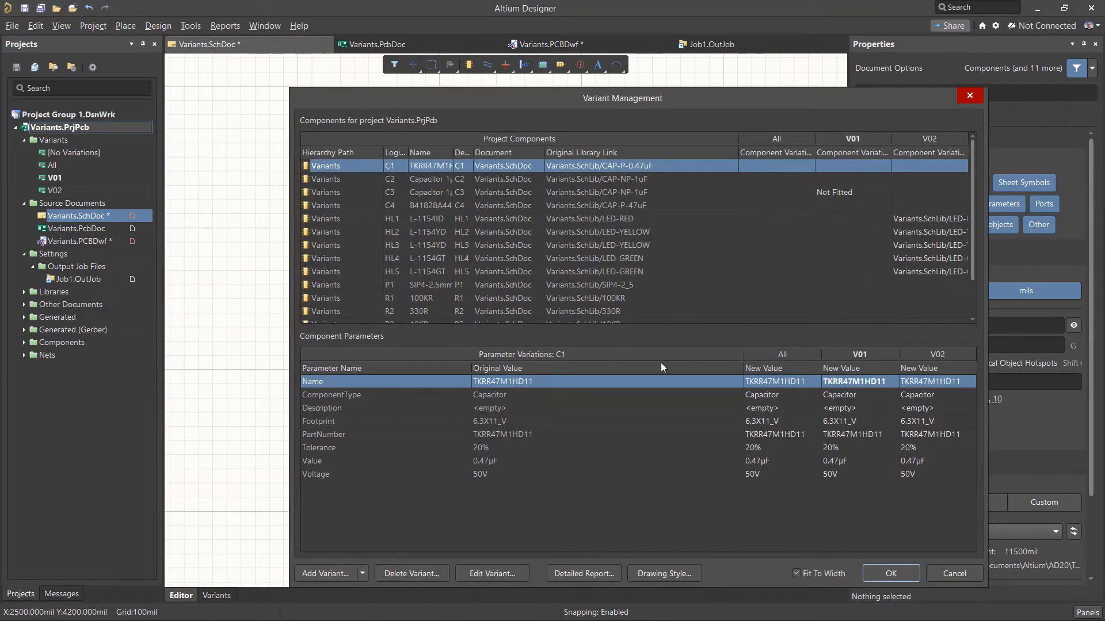
left_click(491, 573)
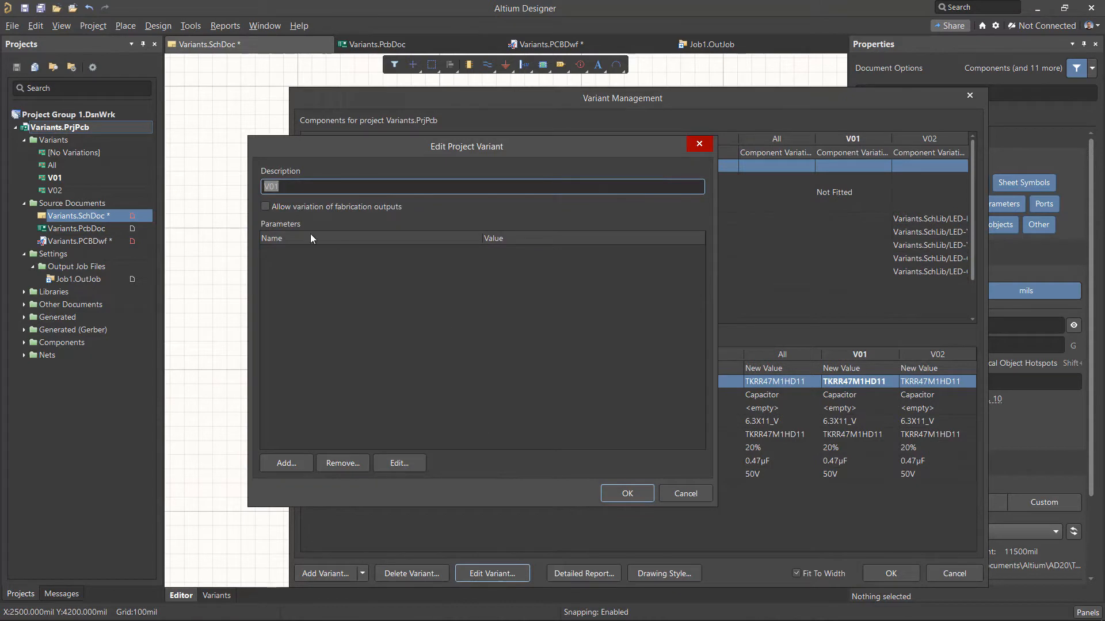
left_click(285, 464)
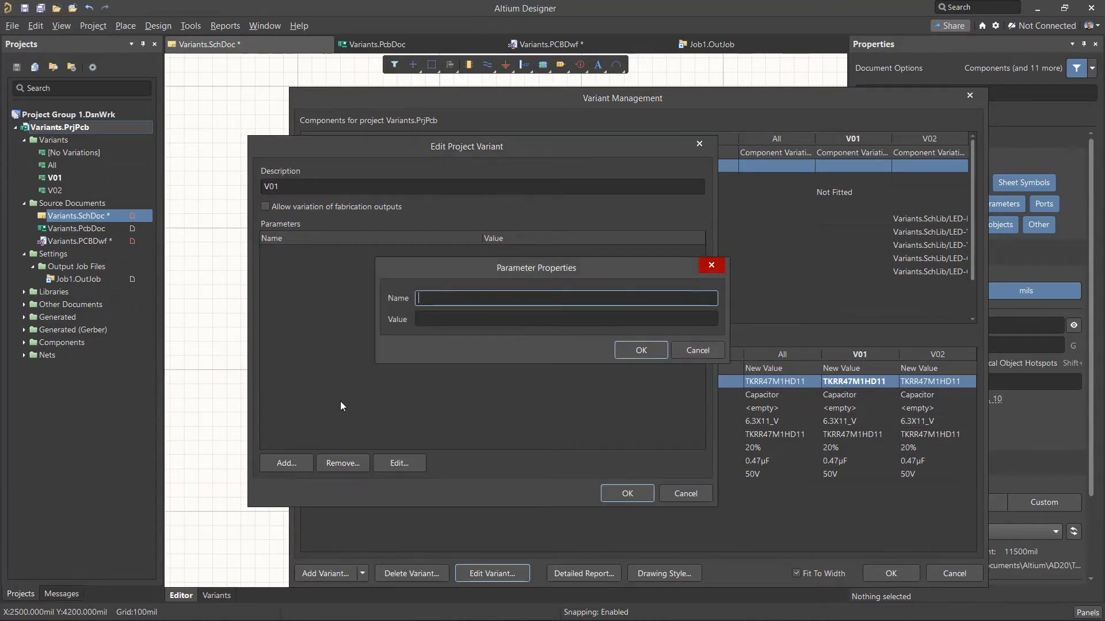
type("TH")
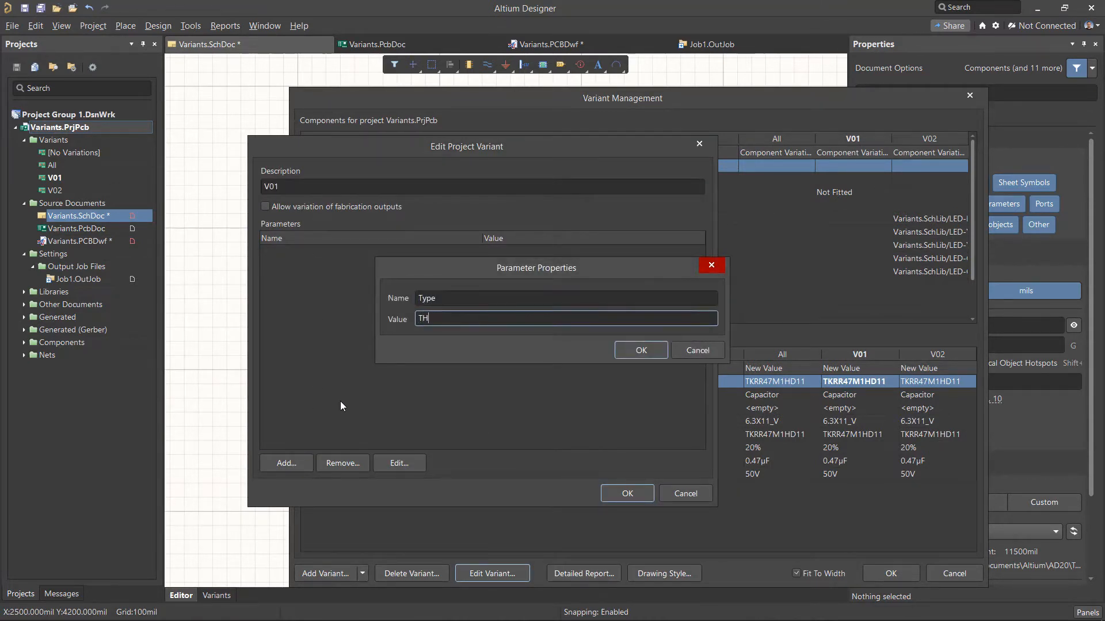
type("-L")
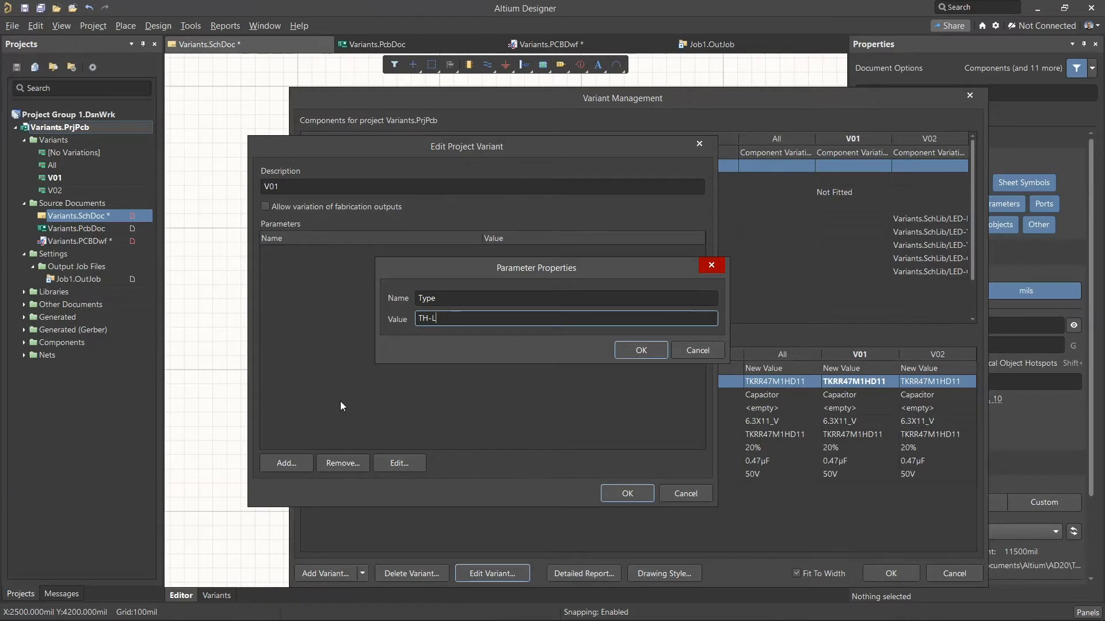
left_click(640, 350)
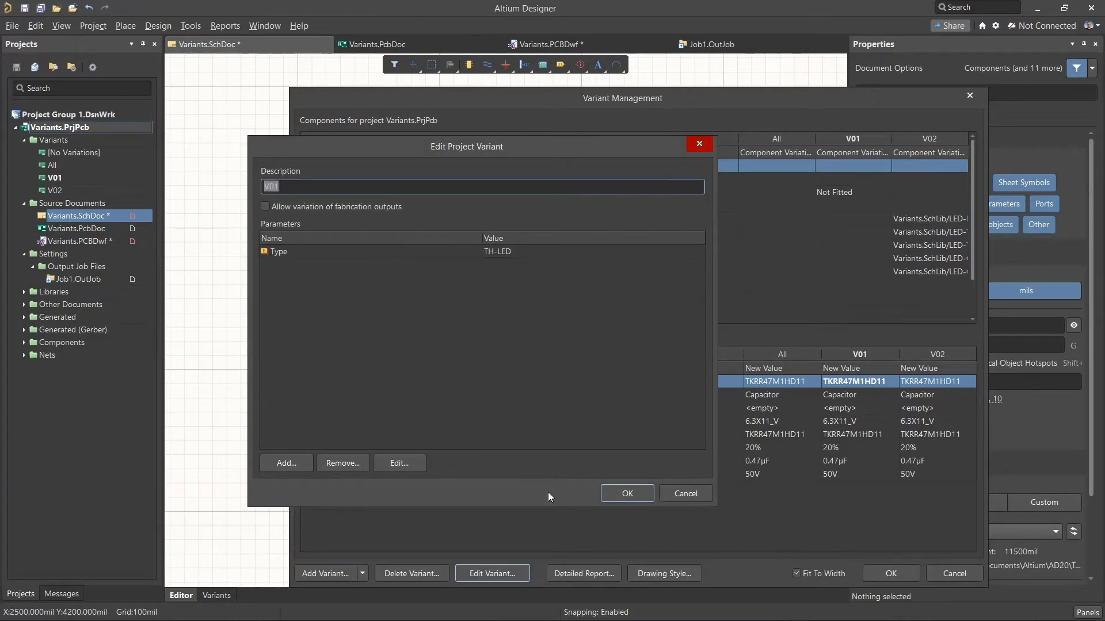
left_click(285, 462)
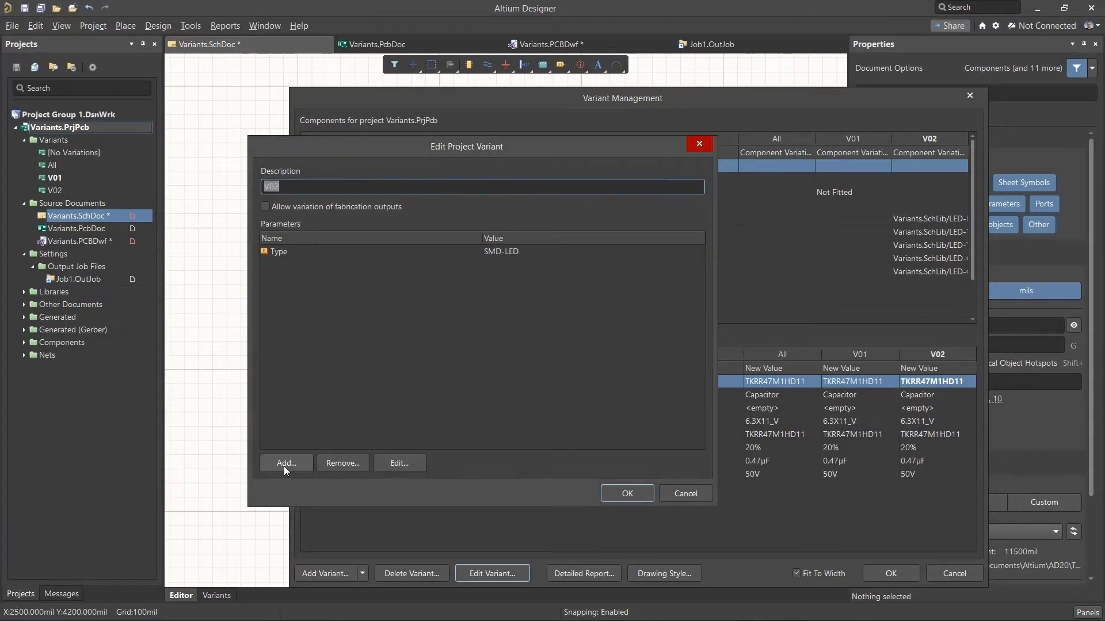
left_click(683, 494)
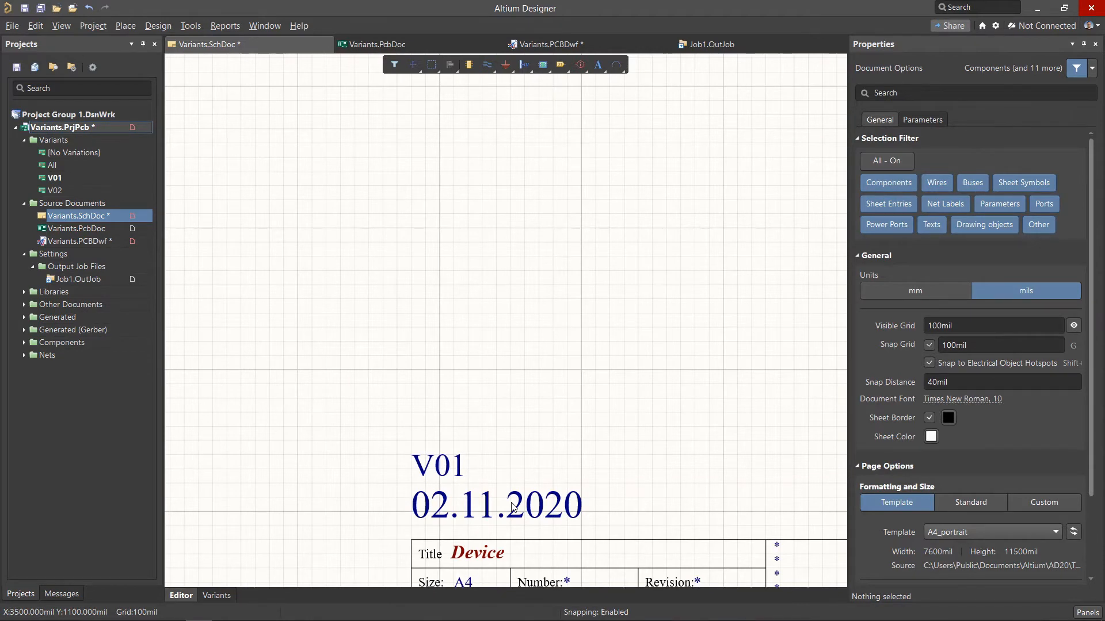
- Bind the schematic text to =Type and make V02 current so it reads SMD-LED
left_click(497, 505)
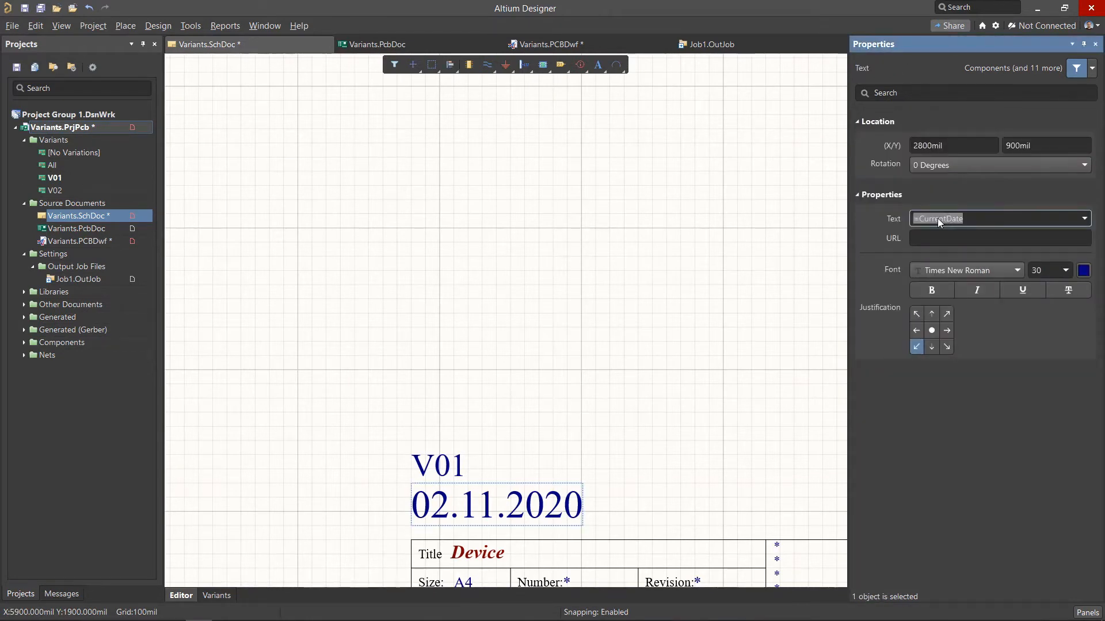
type("=Ty")
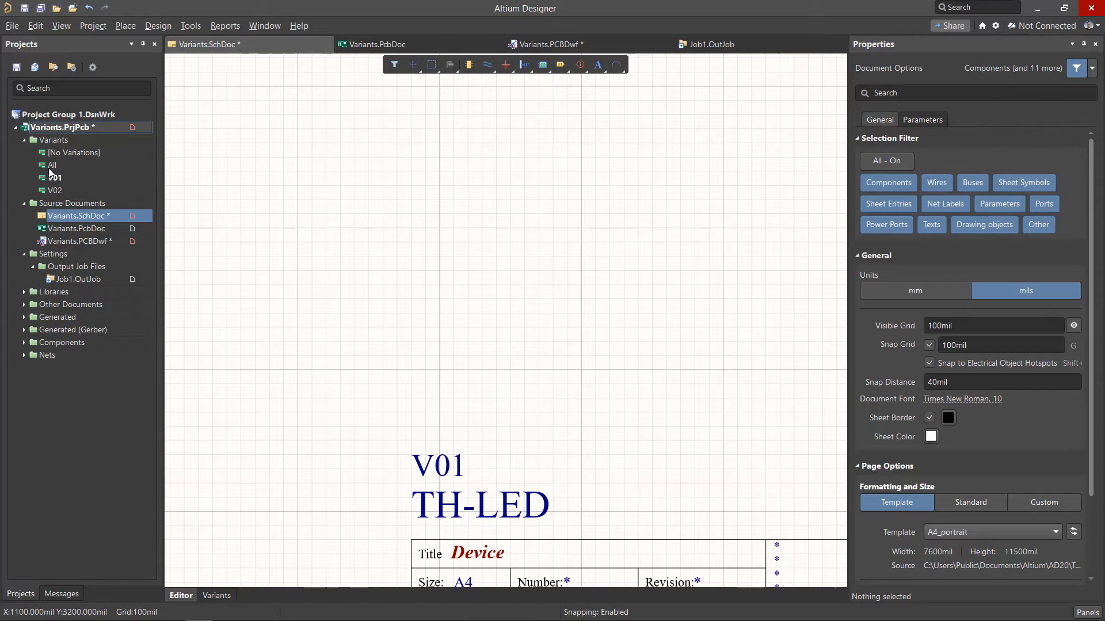
left_click(54, 190)
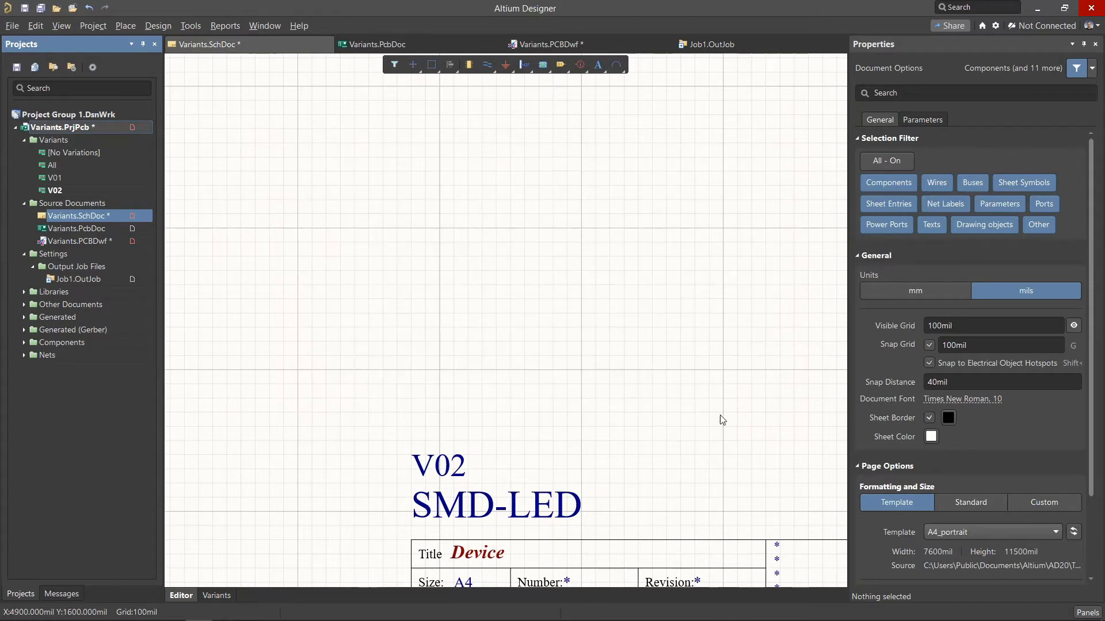
- Add a Title parameter to the All variant and make All current, giving title All and Type #NAME?
left_click(922, 118)
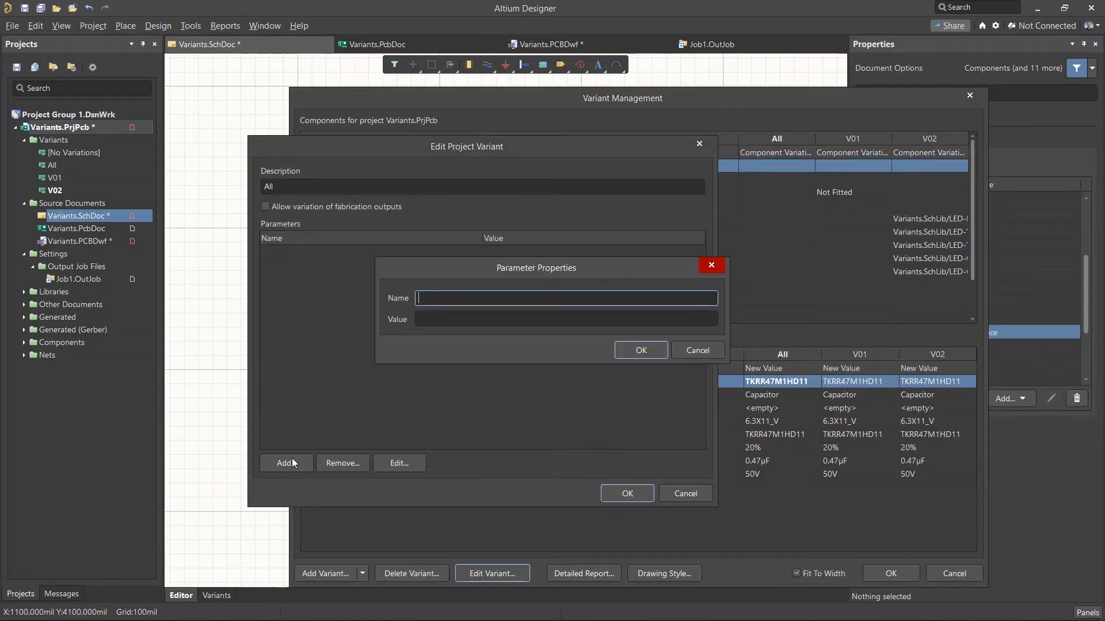
type("Title")
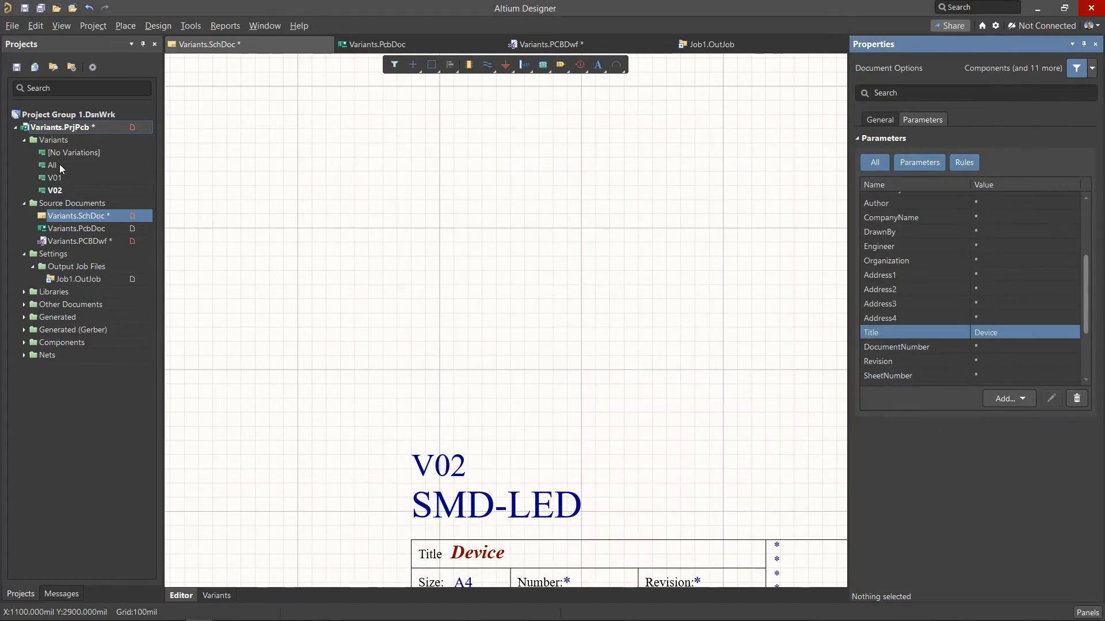
left_click(51, 165)
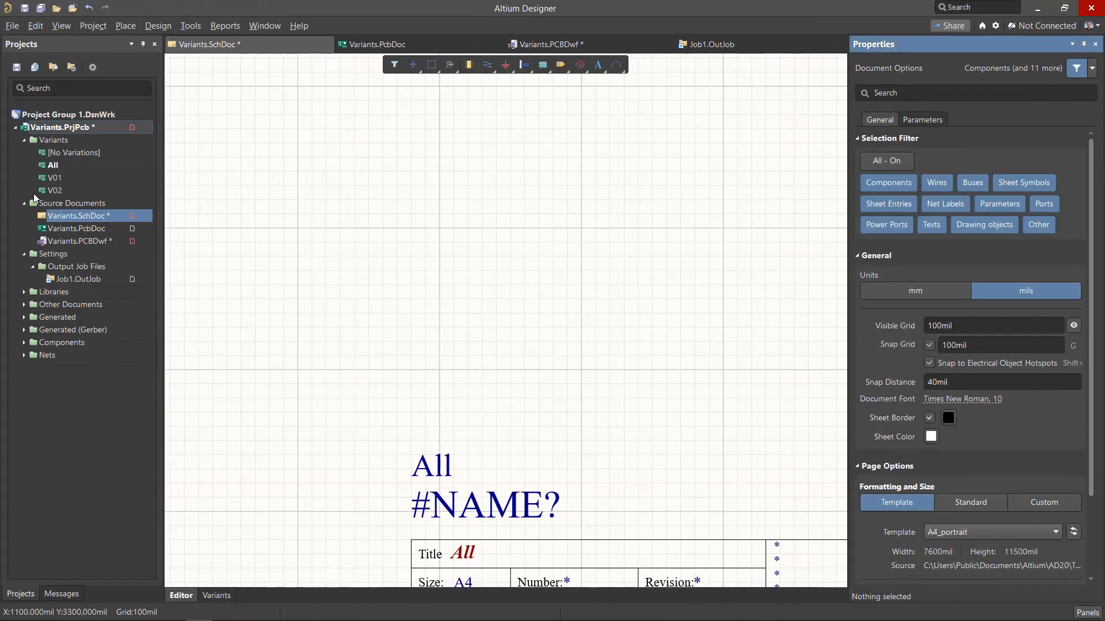
- Set the PCB overlay text to the variant's Type parameter so it shows the LED type
left_click(377, 44)
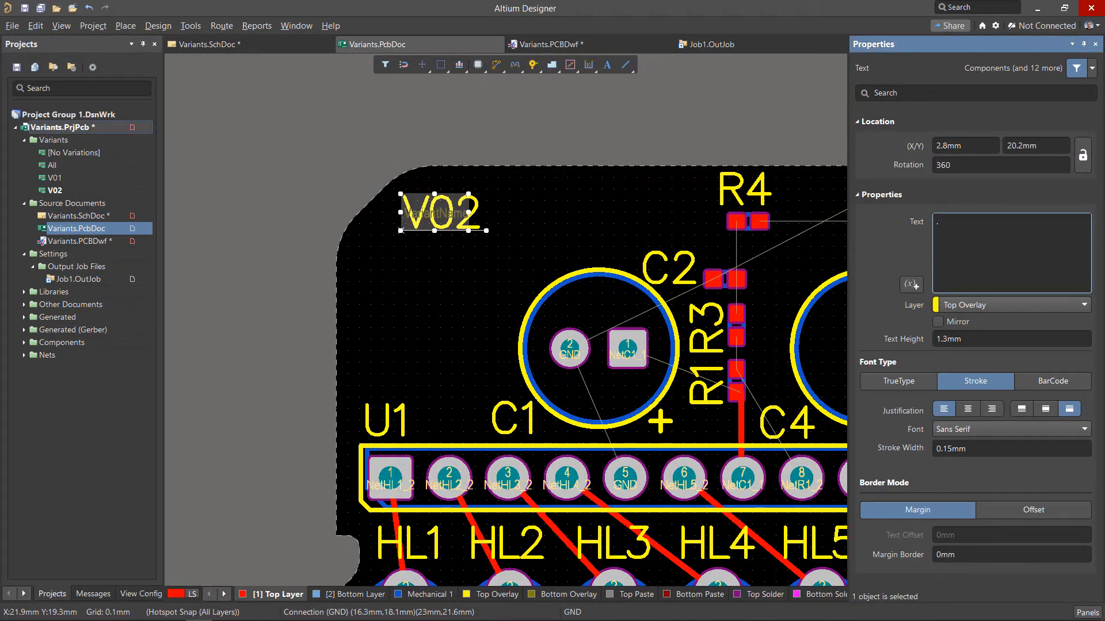
type("SMD-LED")
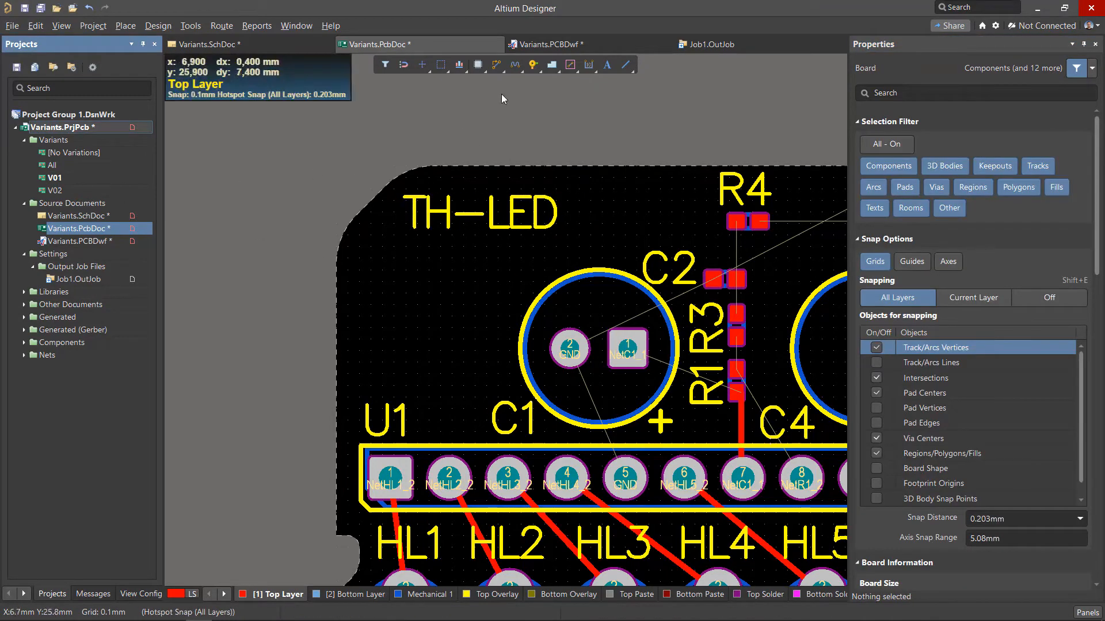
left_click(557, 44)
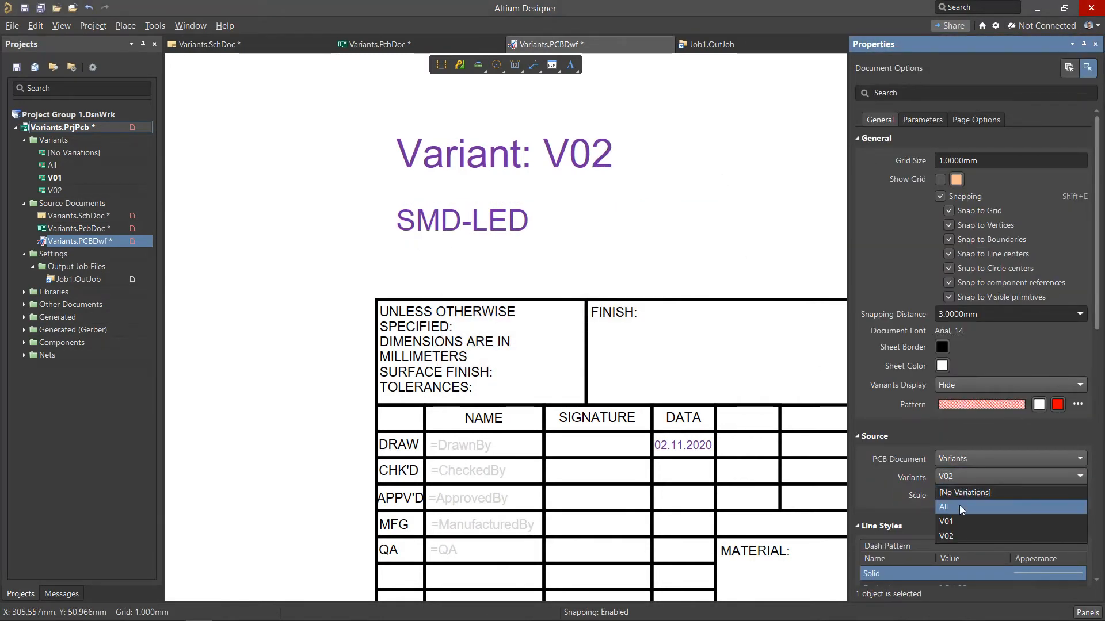
- Show variant V01 in the Draftsman drawing and append the Type value TH-LED to the assembly view title
left_click(943, 508)
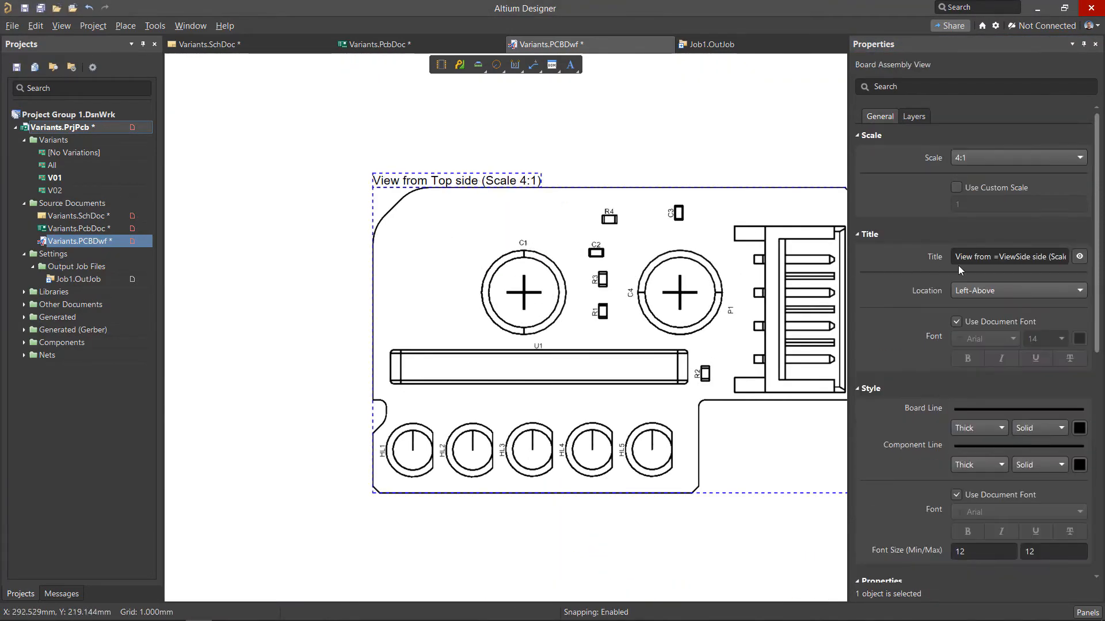
left_click(1009, 256)
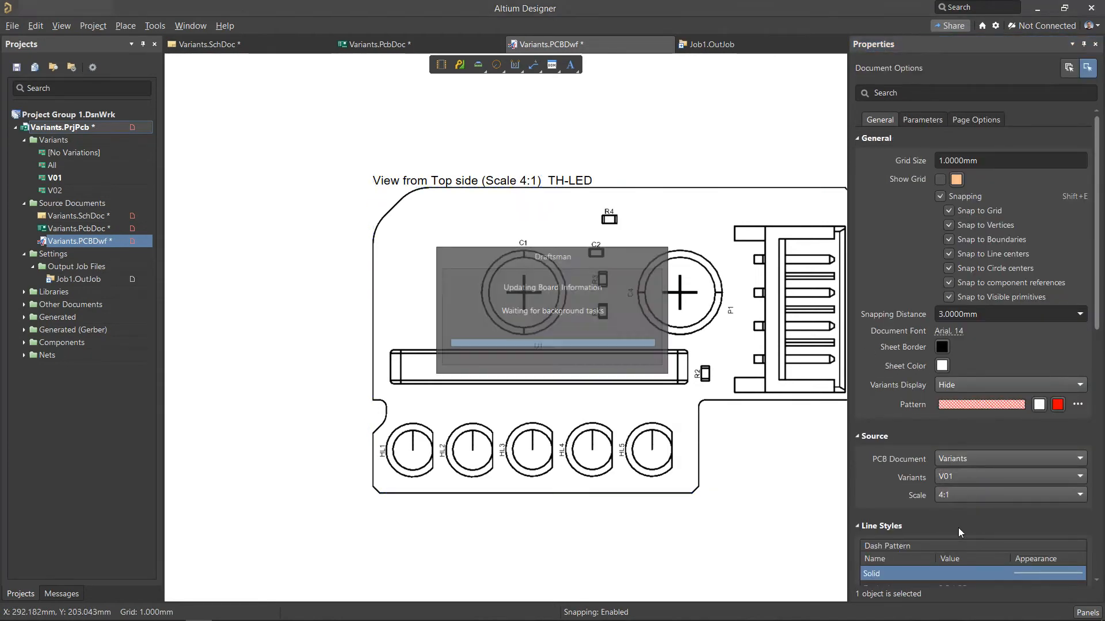
left_click(1008, 476)
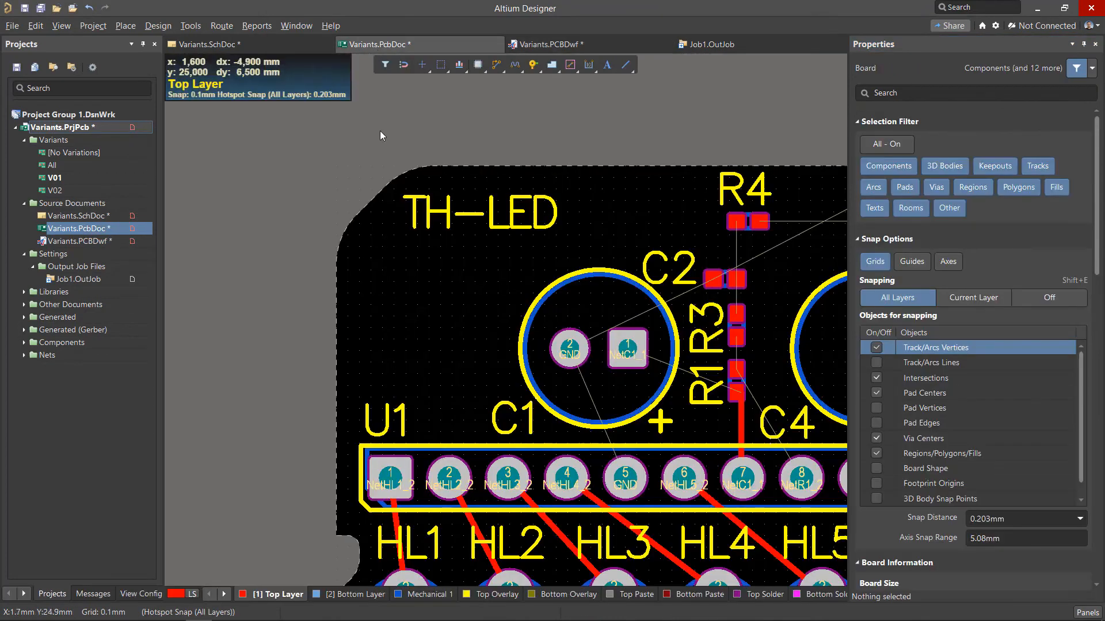
mouse_move(459, 218)
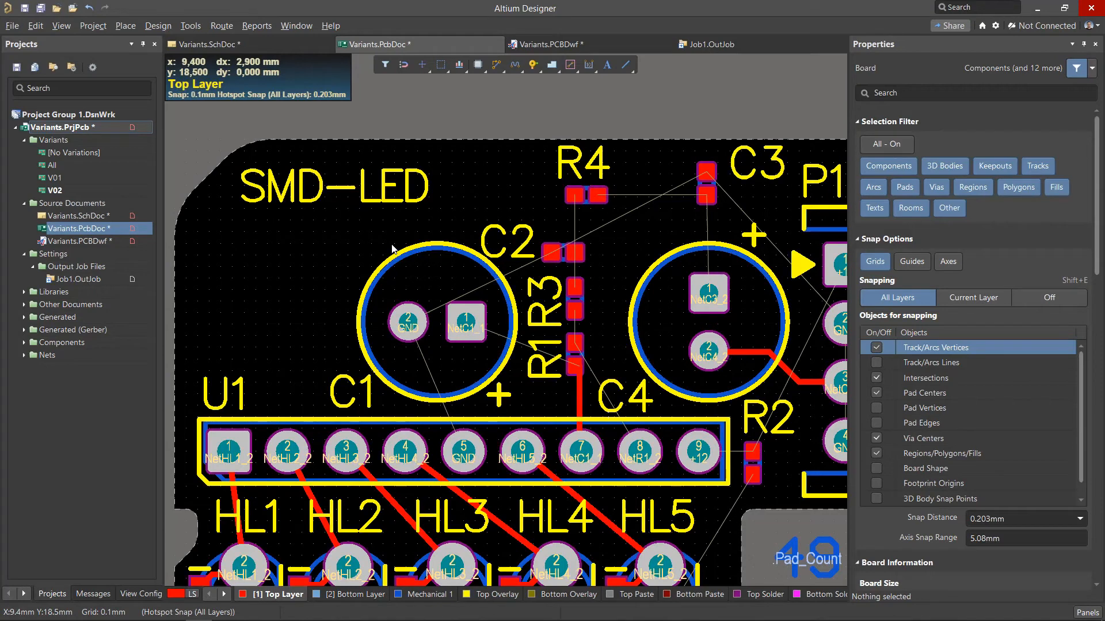
- From Job1.OutJob, edit V02 to allow variation of fabrication outputs
left_click(715, 43)
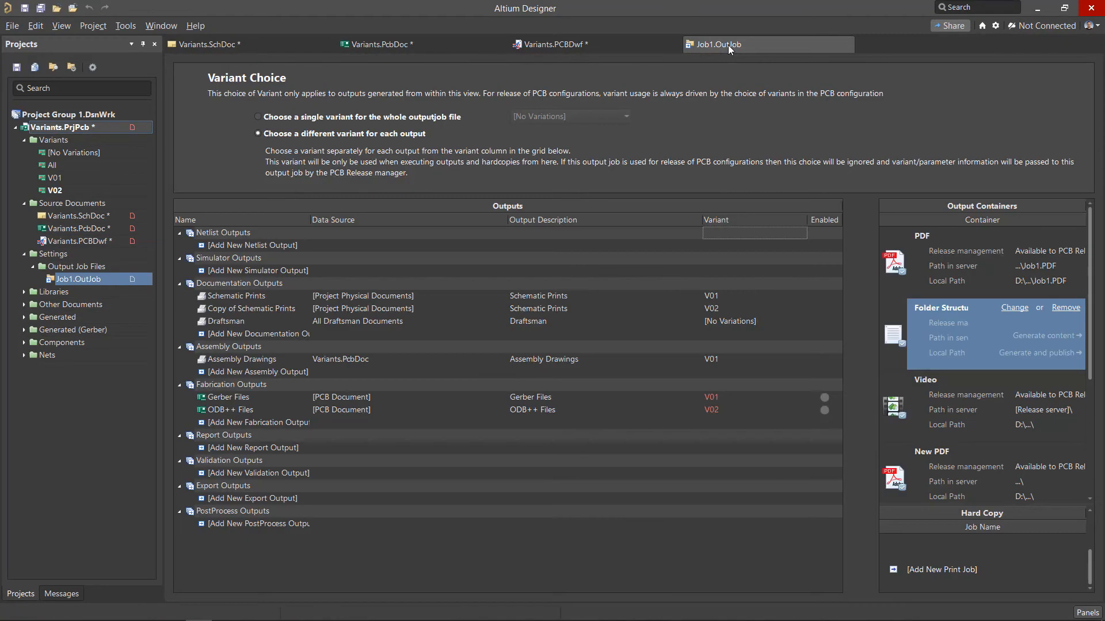
mouse_move(356, 405)
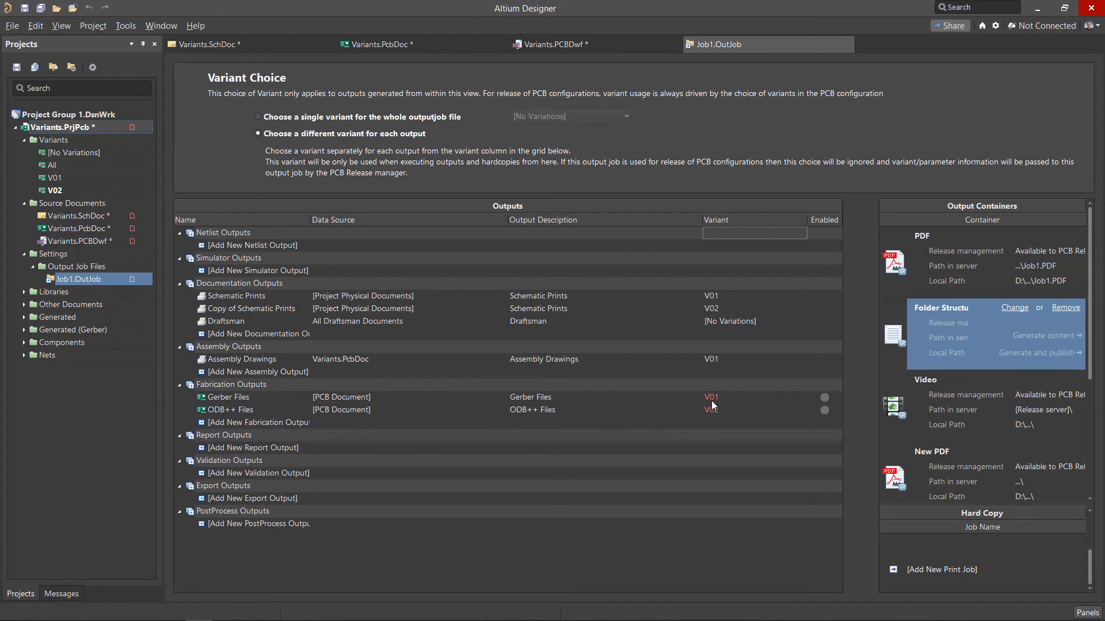
mouse_move(711, 406)
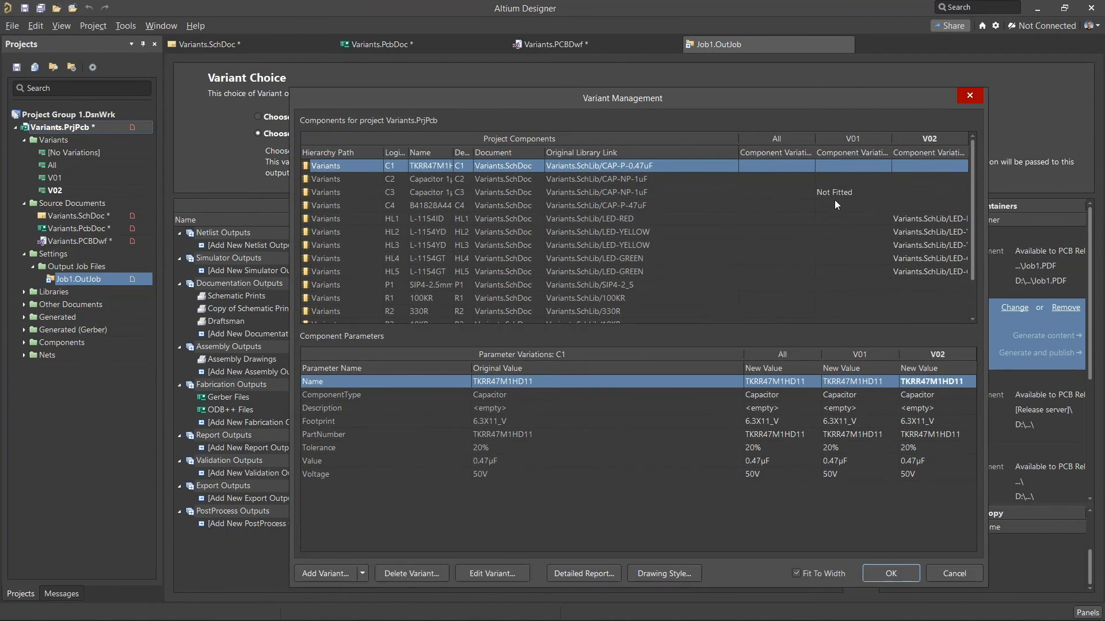
left_click(492, 573)
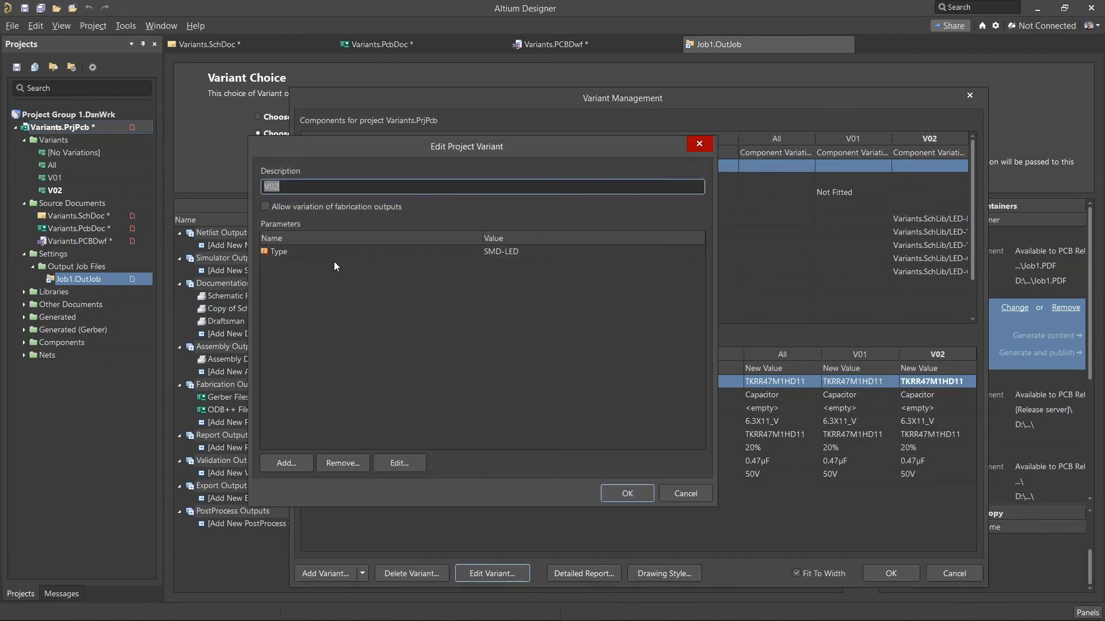
left_click(266, 206)
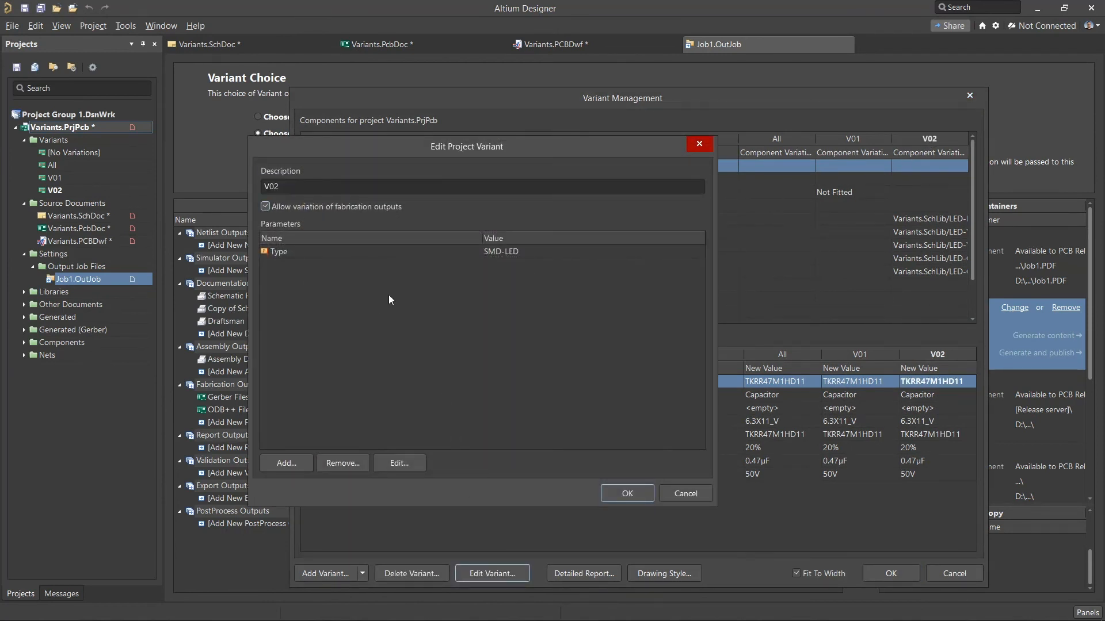
left_click(626, 493)
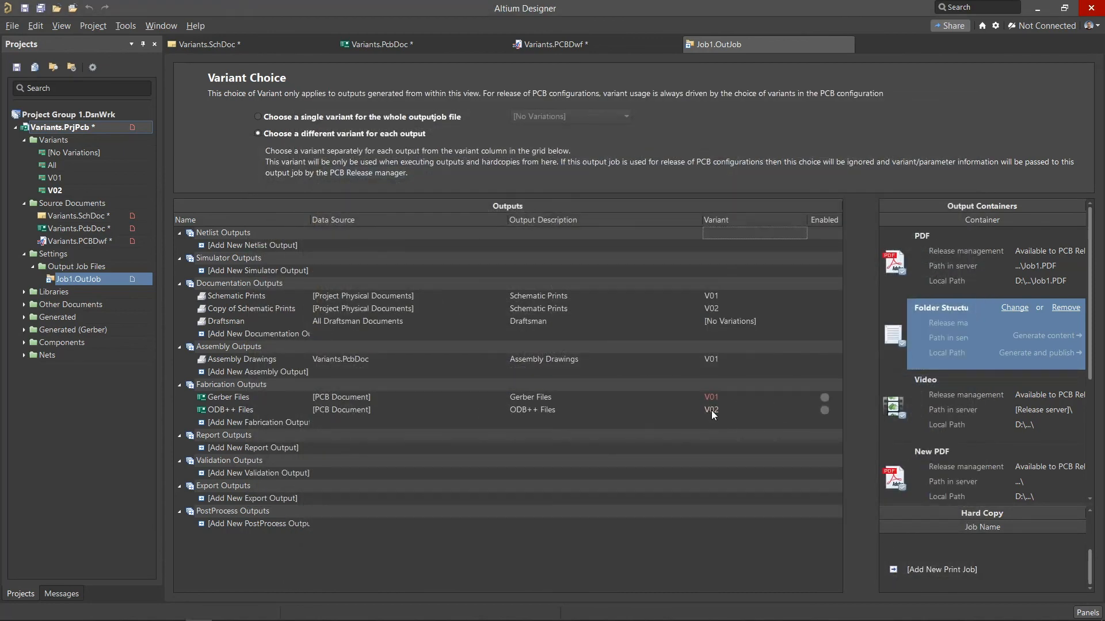
- Generate the Gerber files and view Variants.GTO top overlay showing TH-LED for V01
left_click(824, 397)
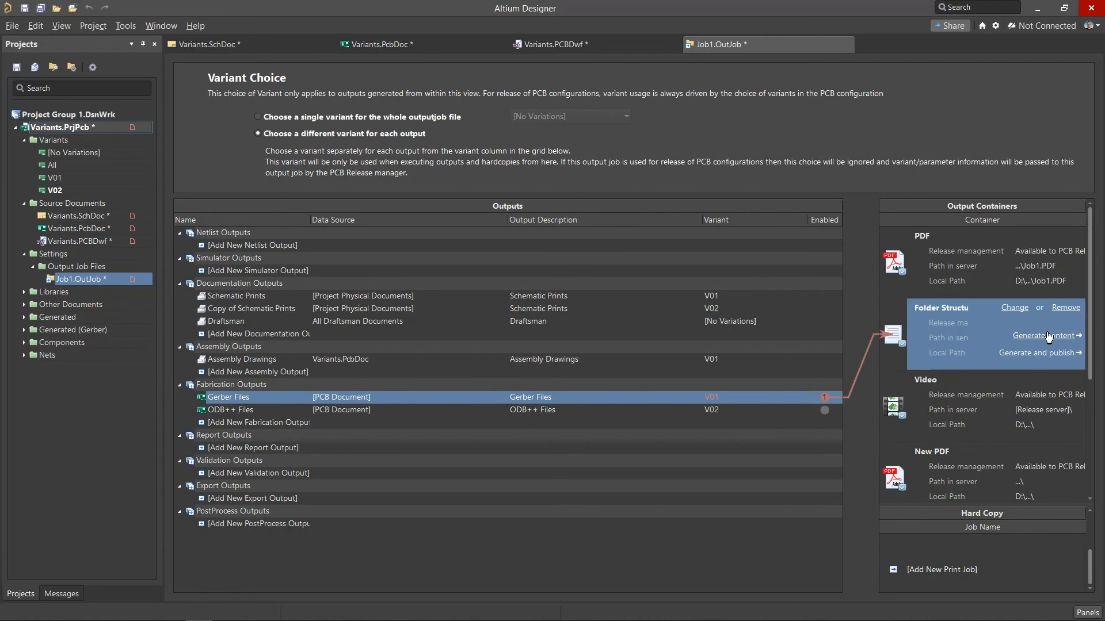
left_click(1045, 335)
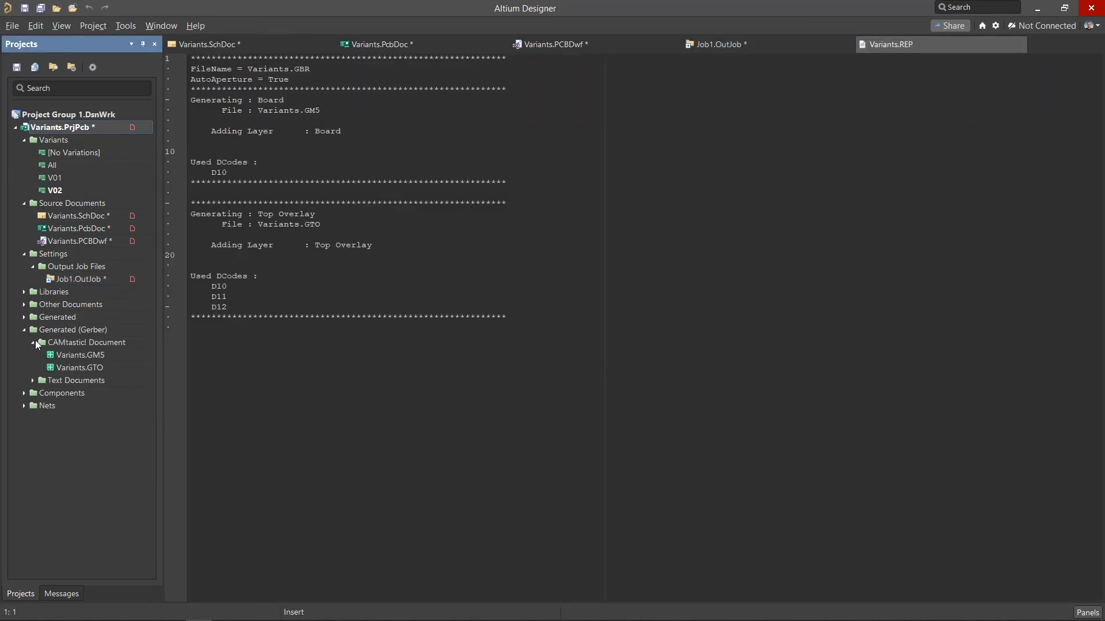
double_click(79, 367)
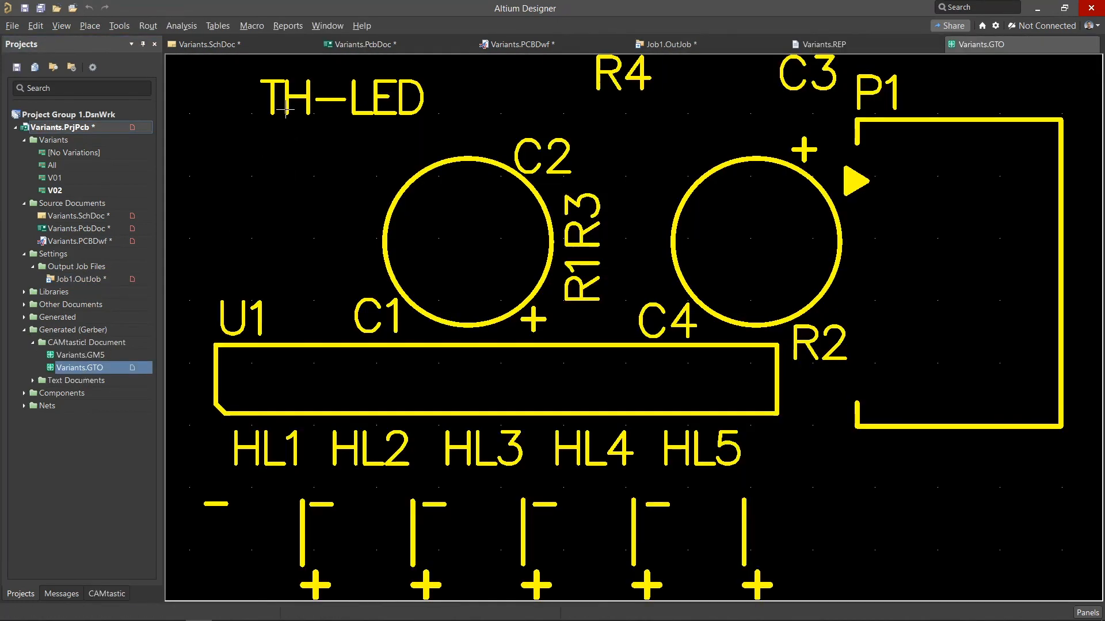
mouse_move(278, 187)
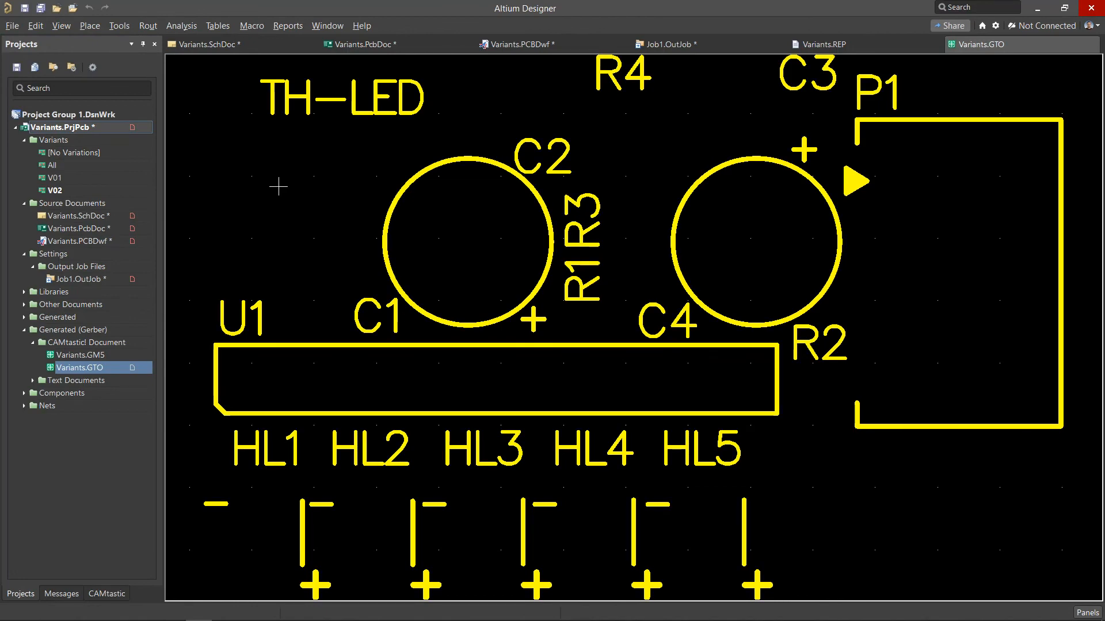